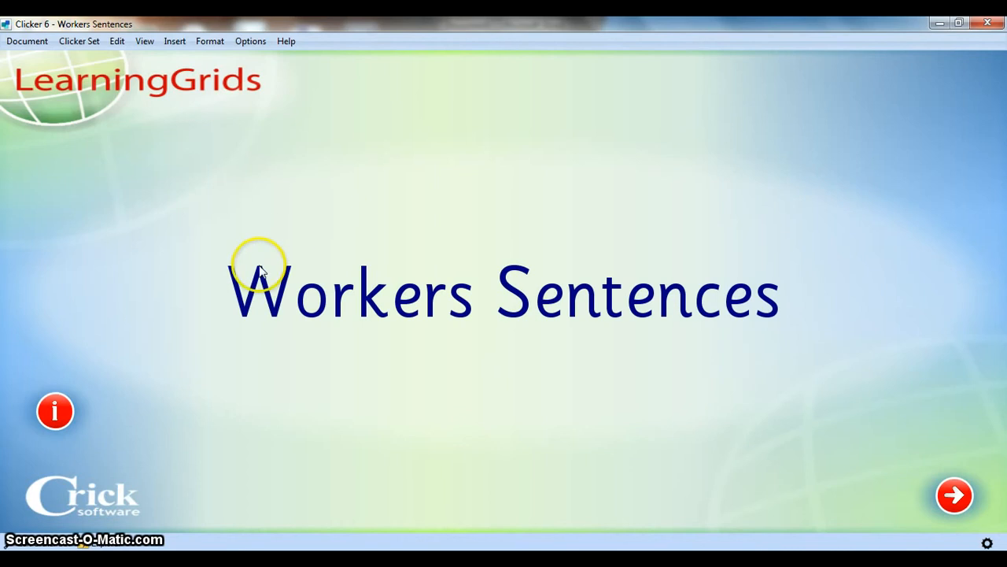
mouse_move(776, 245)
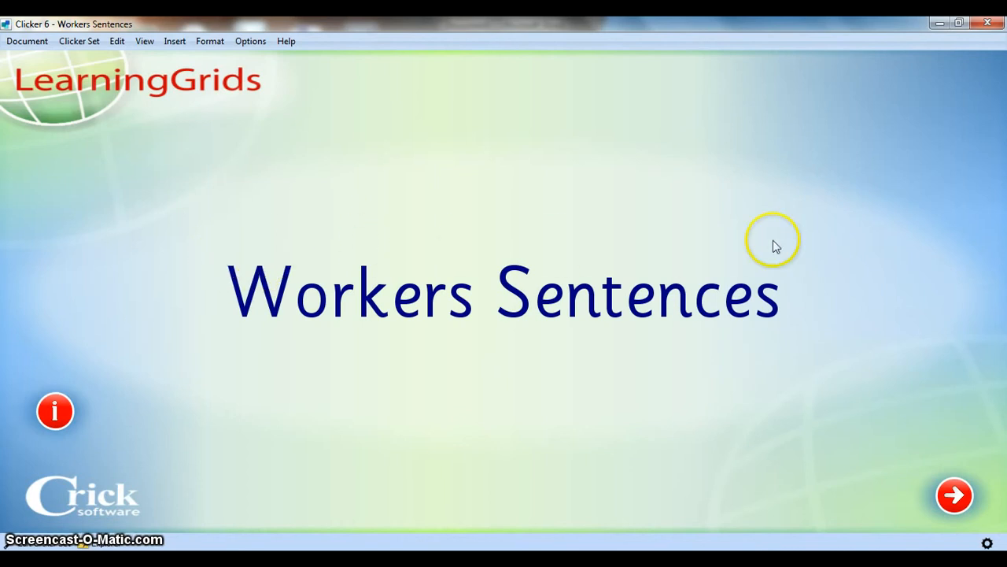
mouse_move(735, 242)
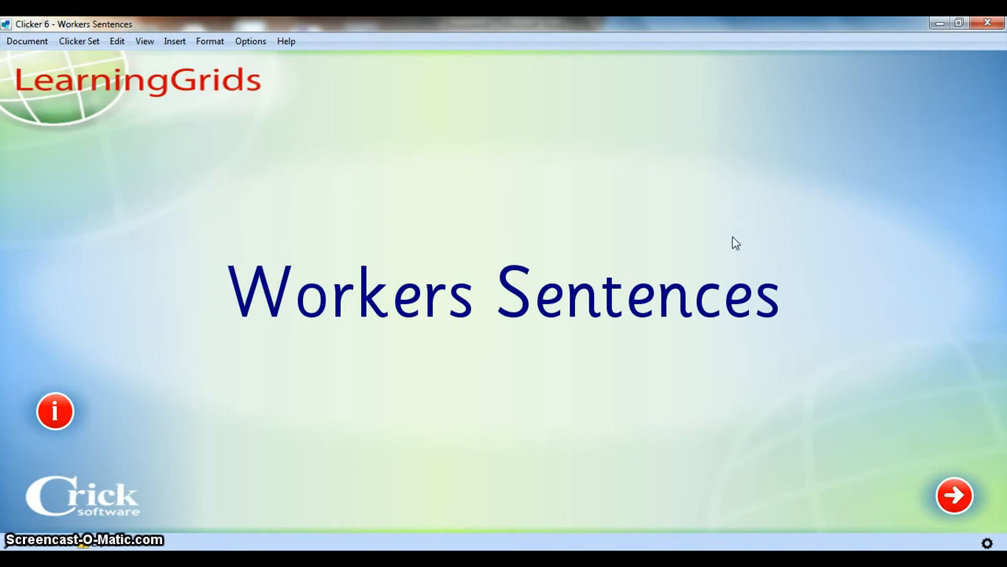
Step: Advance past the Workers Sentences title page to the menu of worker pictures
click(954, 495)
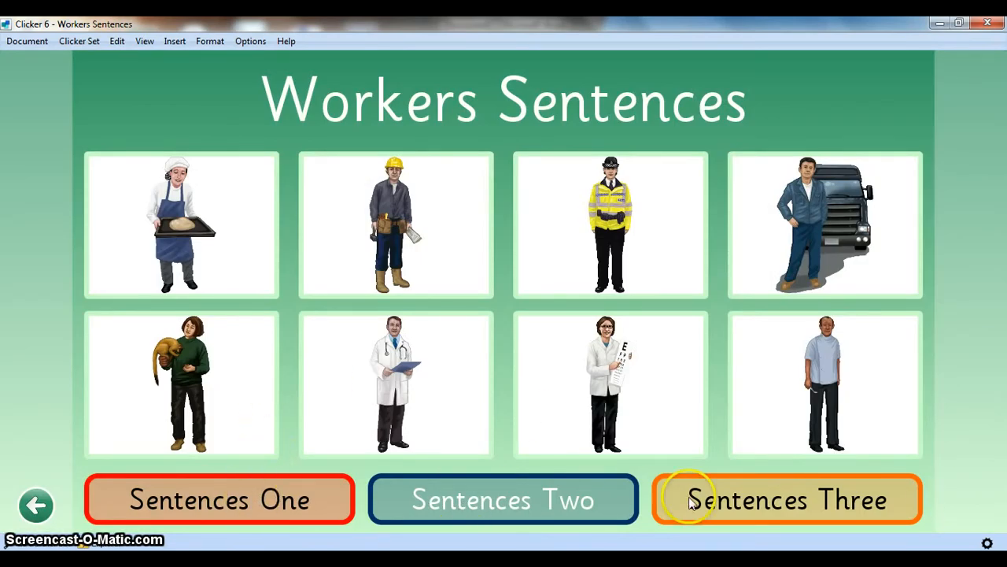
mouse_move(260, 495)
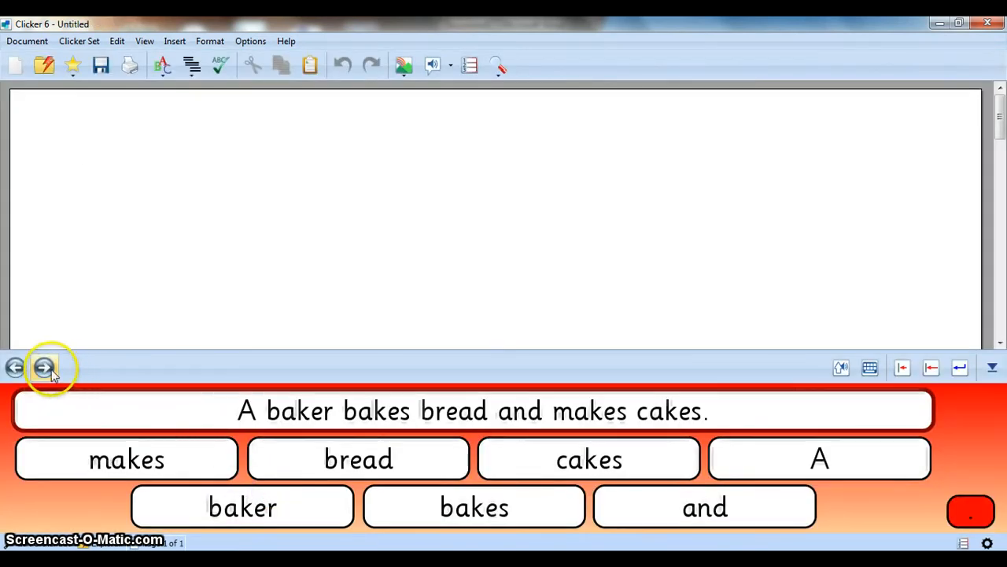
Step: In Sentences One, browse the builder and police officer sentences, hear the baker model, and add 'A'
click(43, 367)
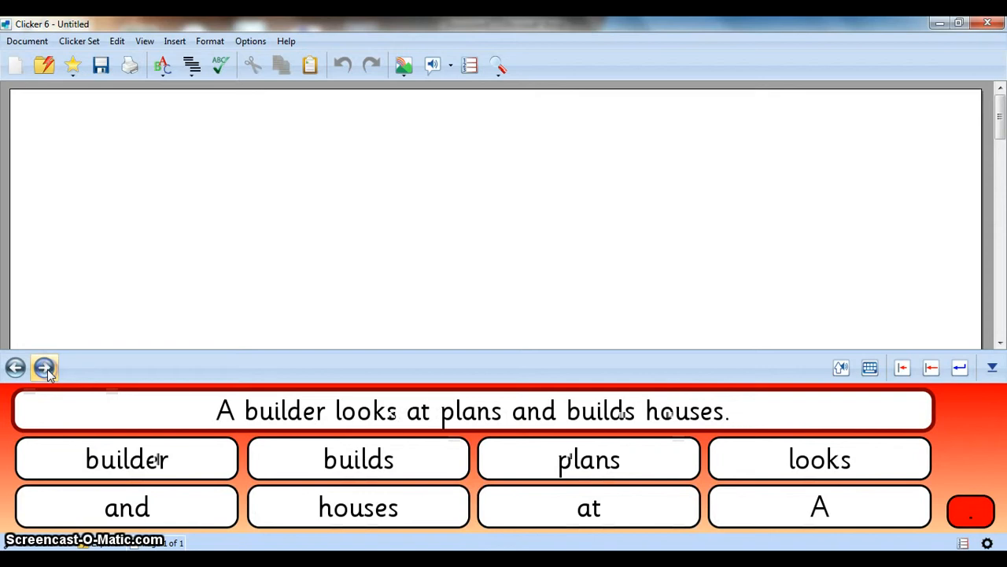
click(41, 369)
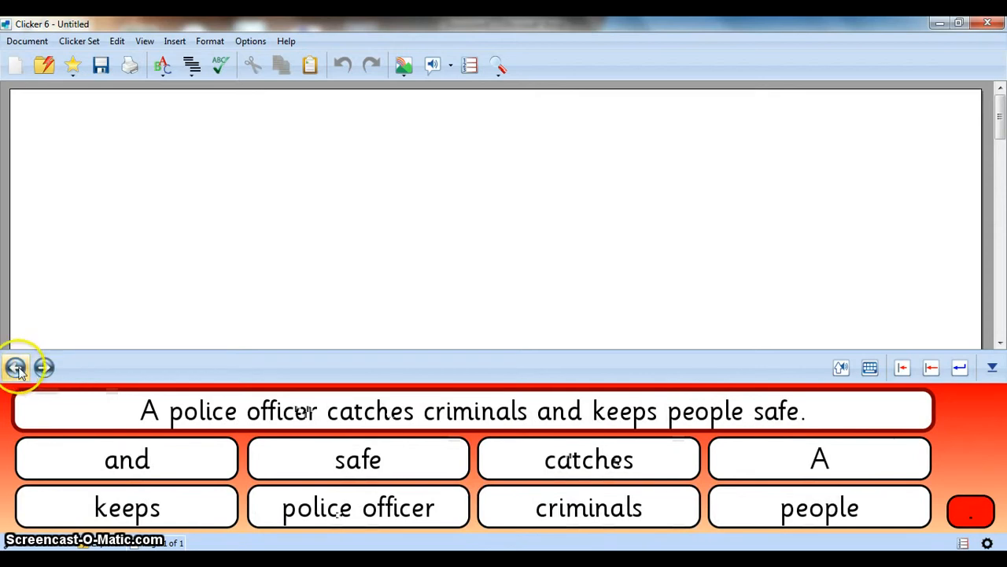
click(14, 367)
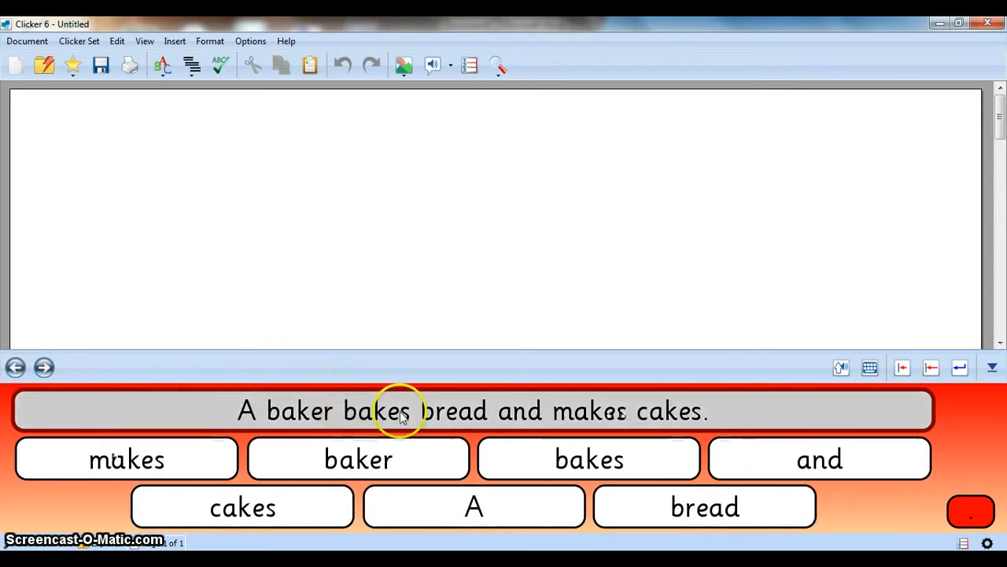
click(378, 410)
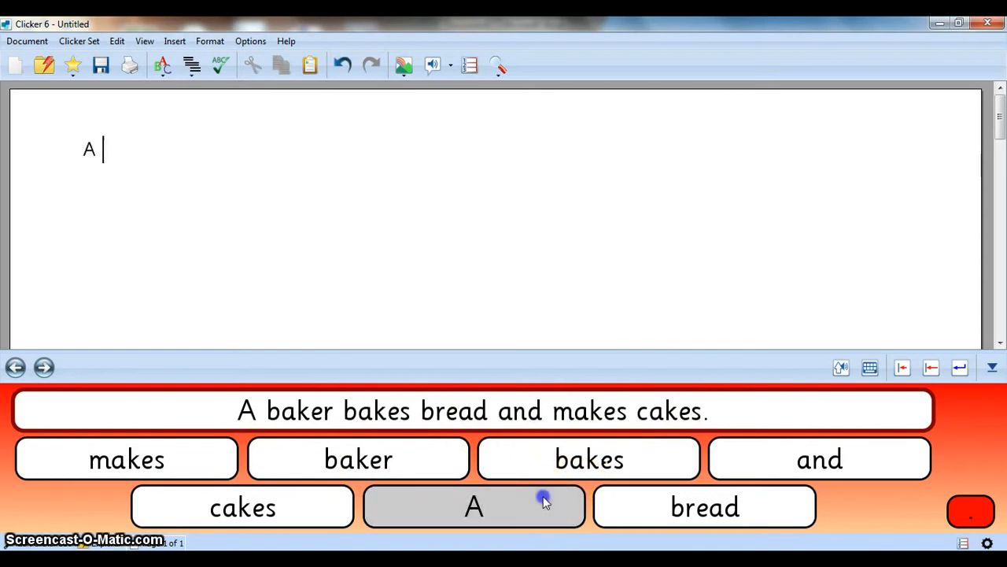
click(357, 459)
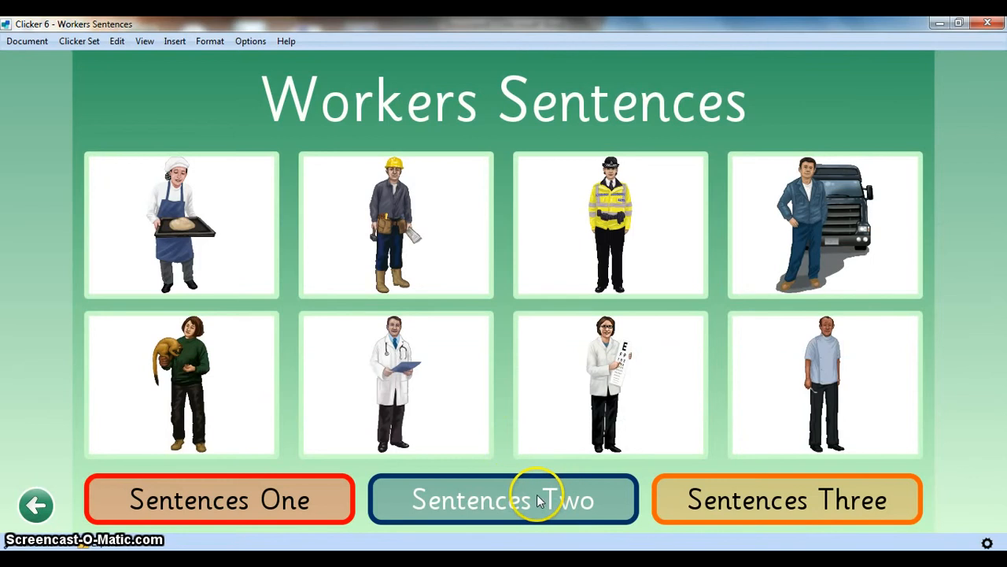
Step: In Sentences Two, view and close the model pop-up, then build 'A baker bakes bread'
click(502, 500)
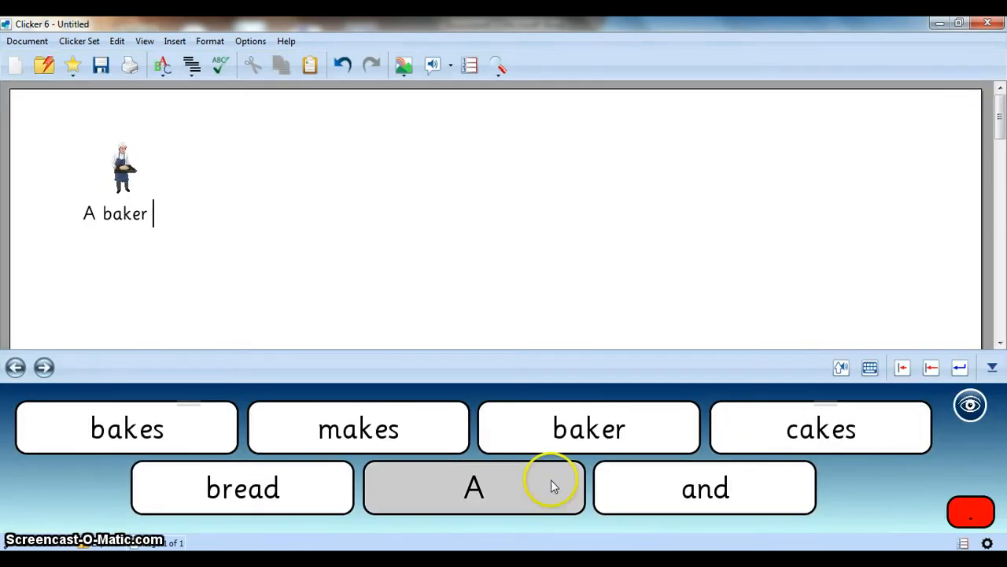
mouse_move(461, 372)
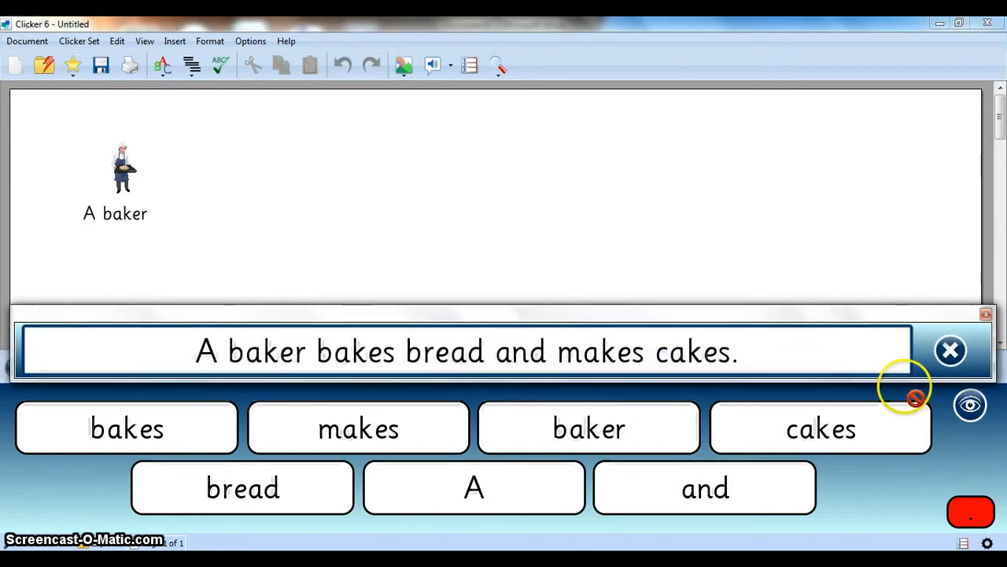
click(127, 428)
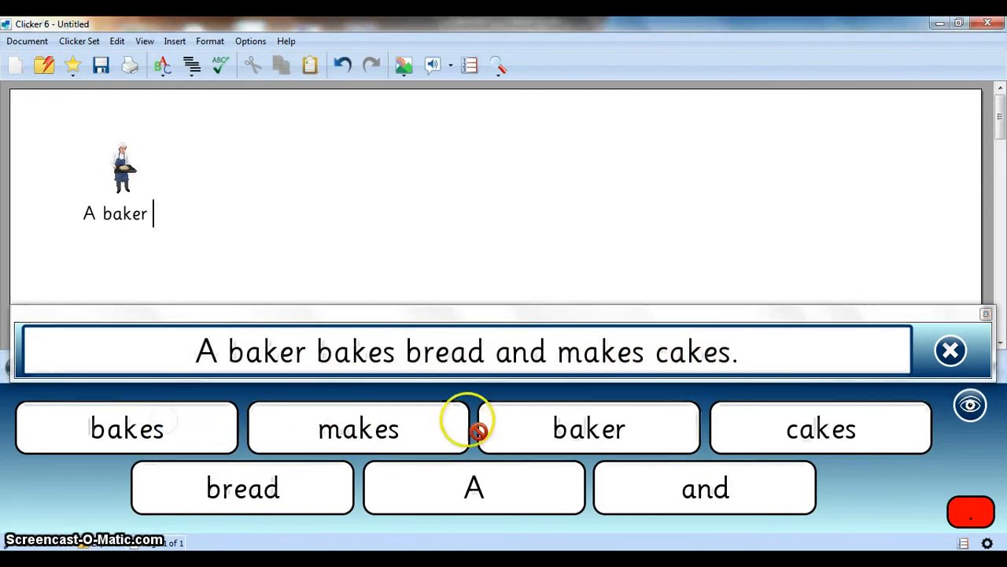
click(949, 351)
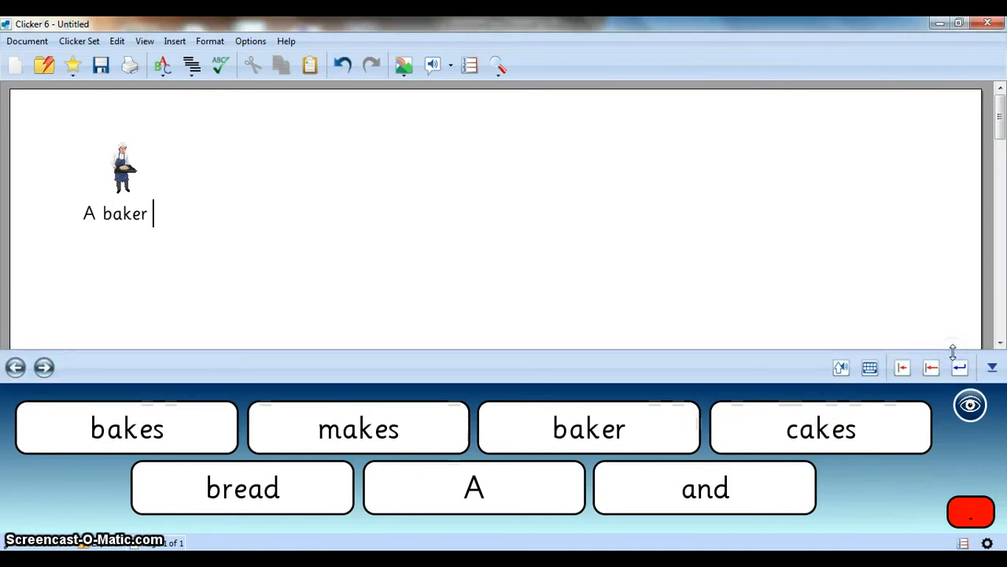
click(126, 428)
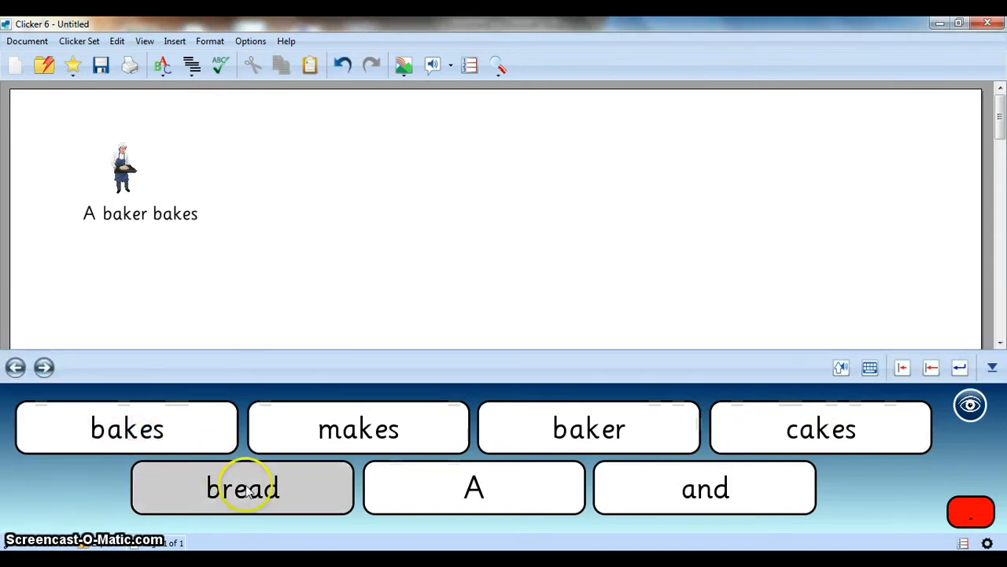
click(242, 488)
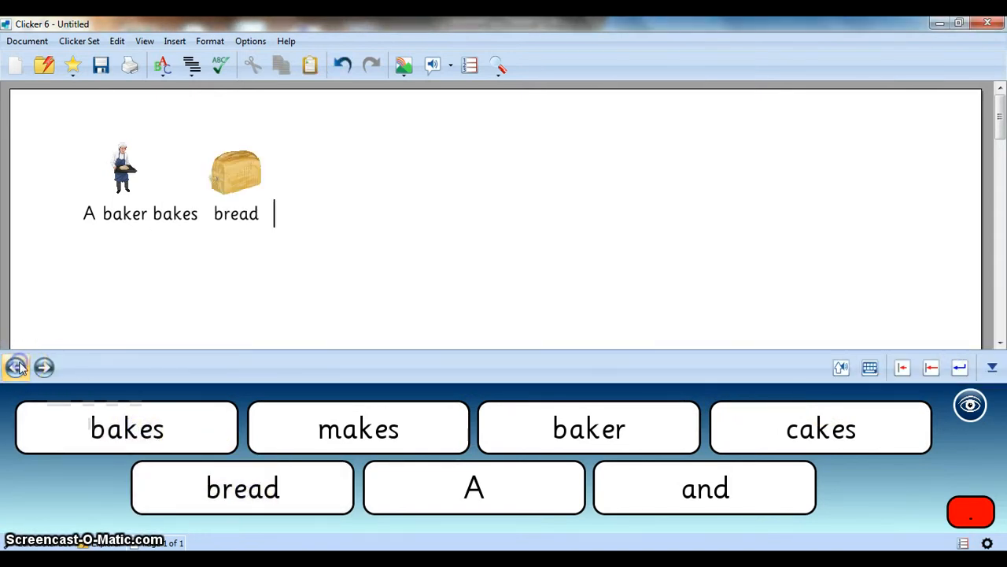
Step: Return to the workers menu and open Sentences Three with its shuffled baker words
click(17, 367)
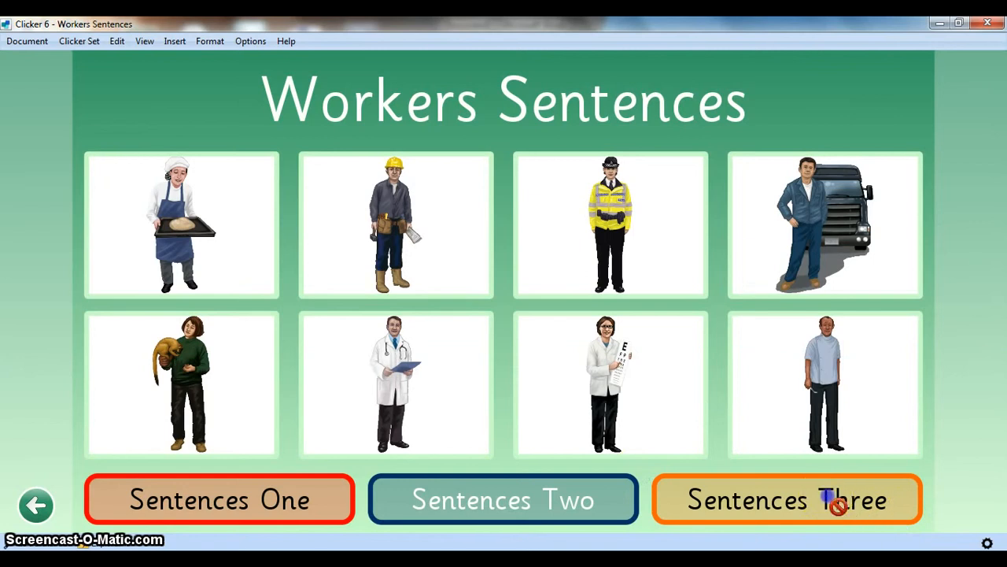
click(218, 499)
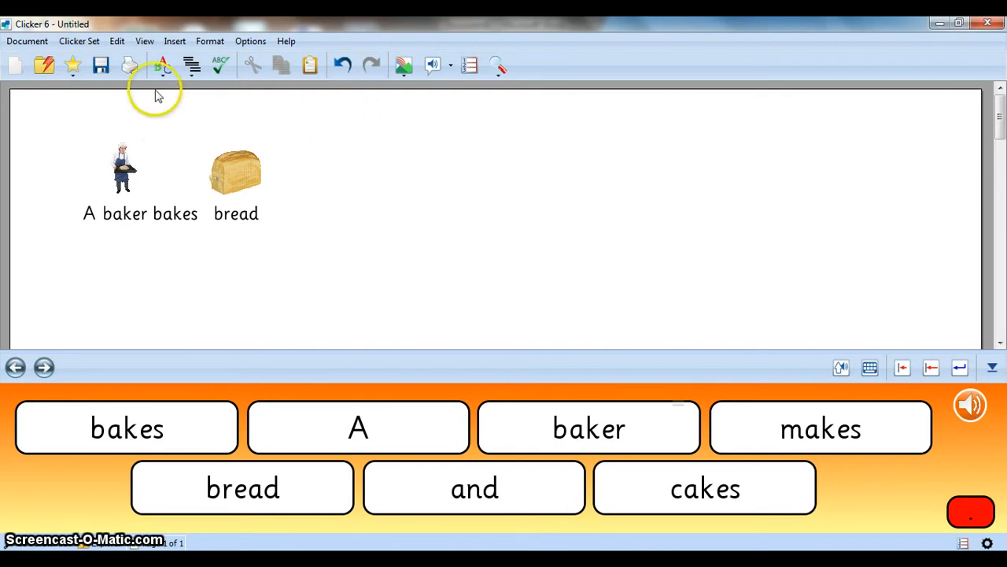
Step: Discard the baker sentence unsaved and start a new Sentence Building Clicker Set wizard
click(26, 41)
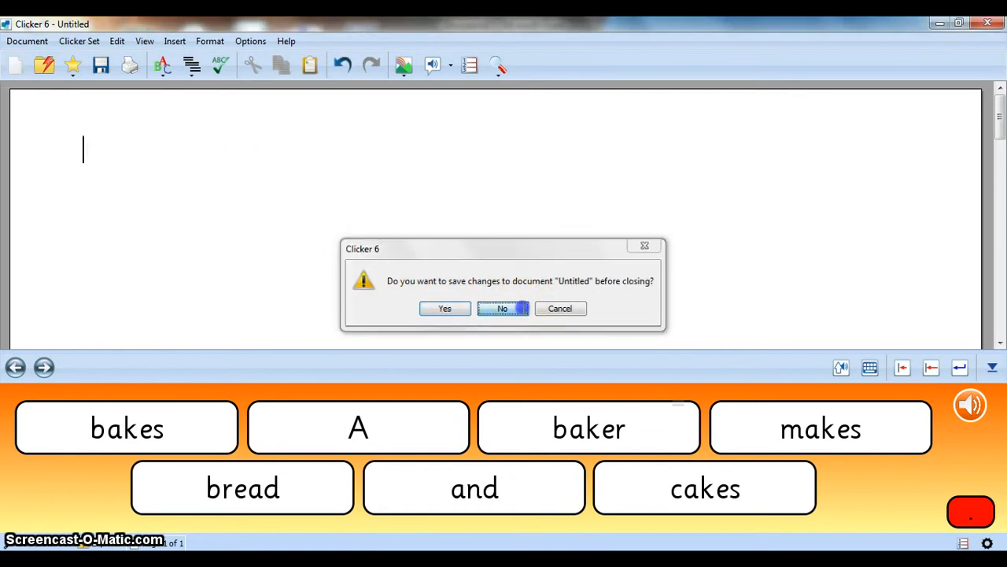
click(501, 308)
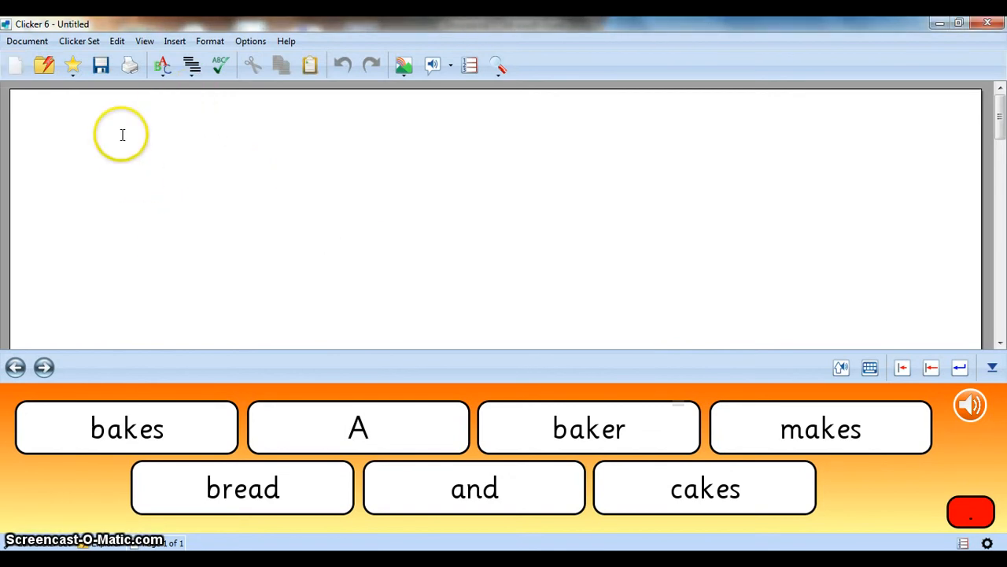
click(78, 41)
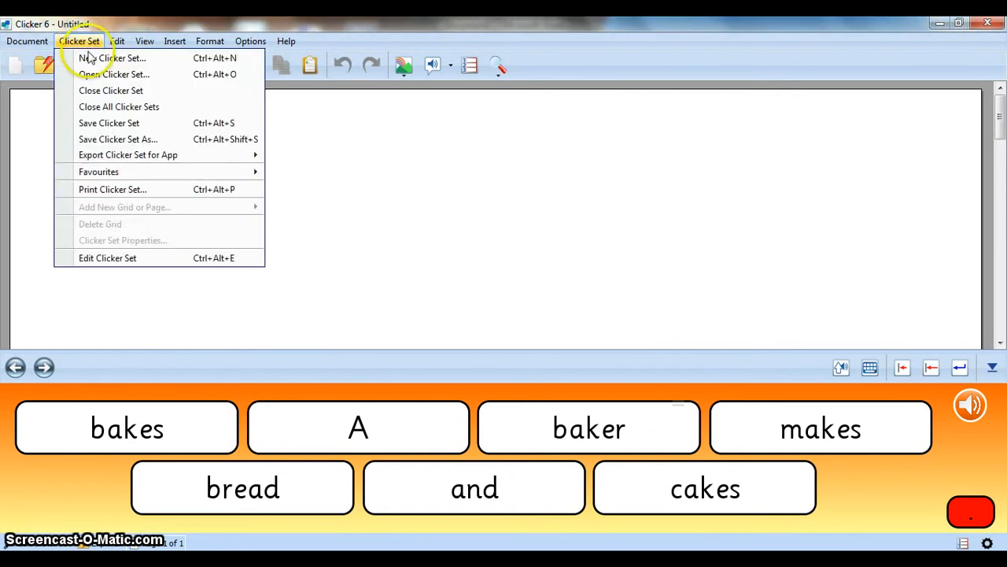
click(99, 59)
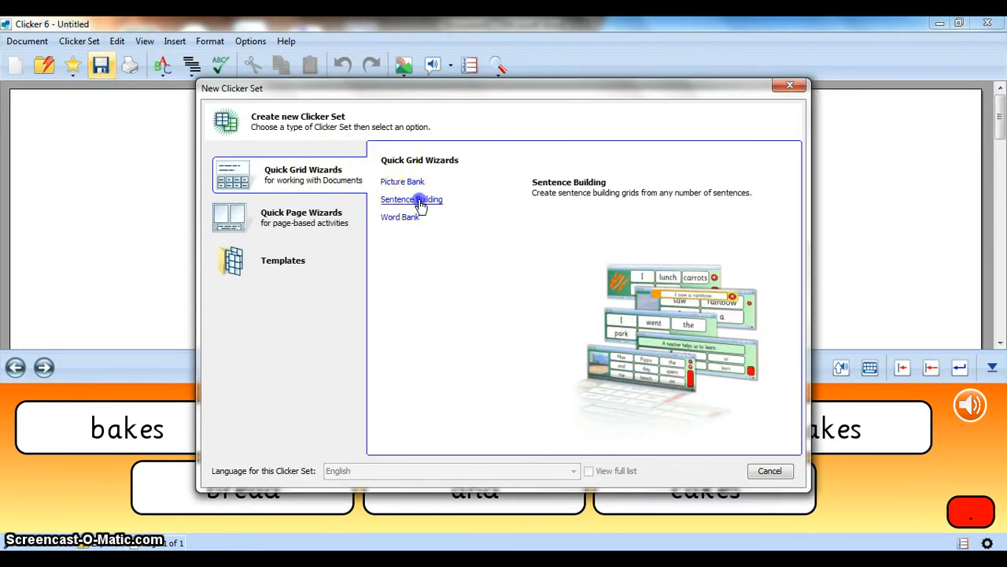
click(412, 199)
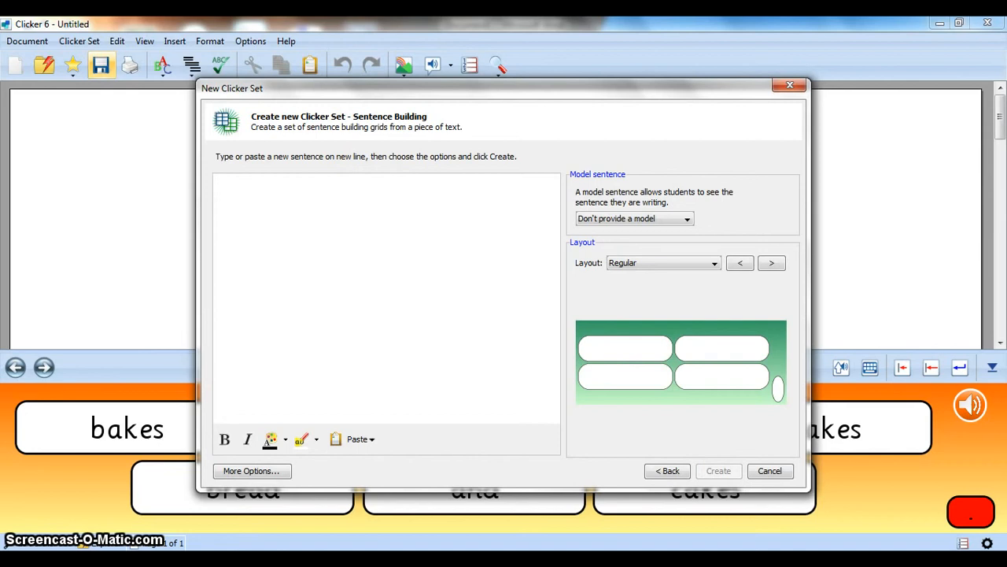
Step: Enter 'My name is Tammy.' in the wizard and copy the three sentences from Word
text(My name is)
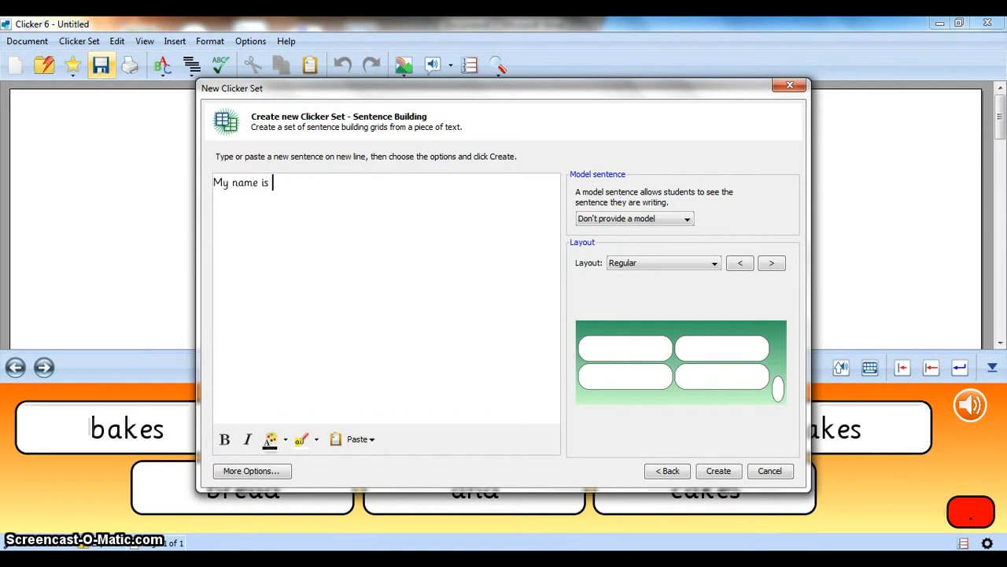
text(Tammy.)
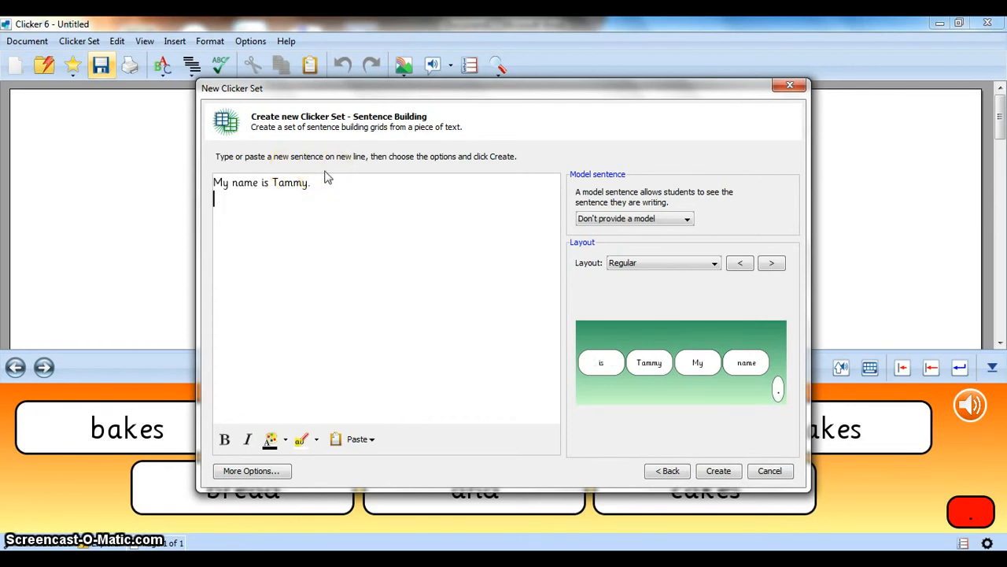
mouse_move(768, 125)
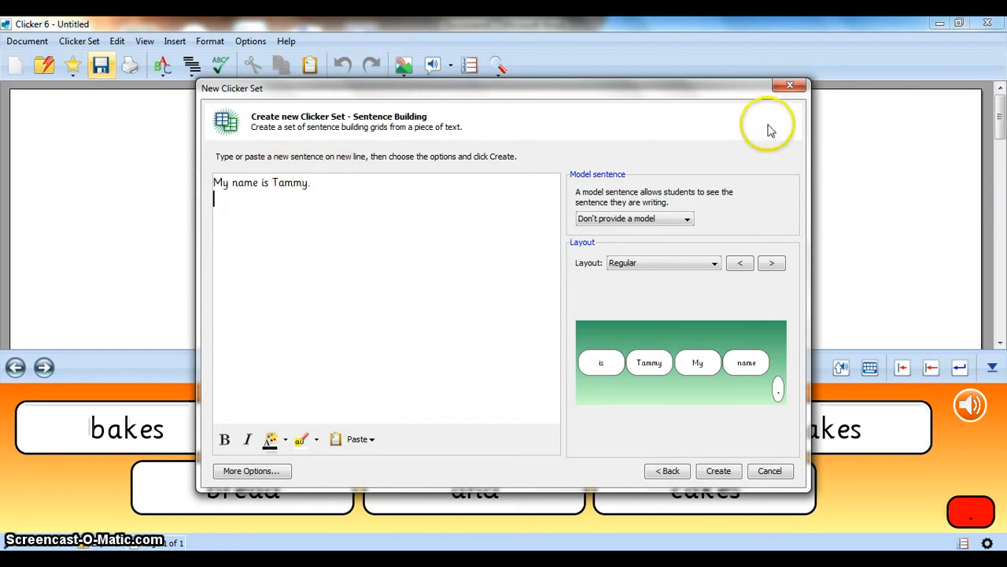
mouse_move(818, 206)
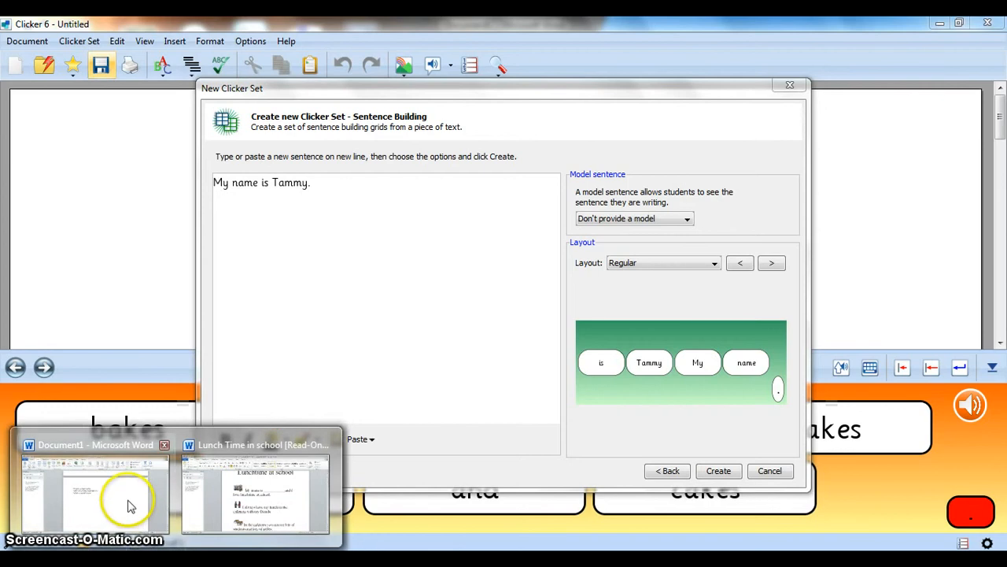
click(94, 499)
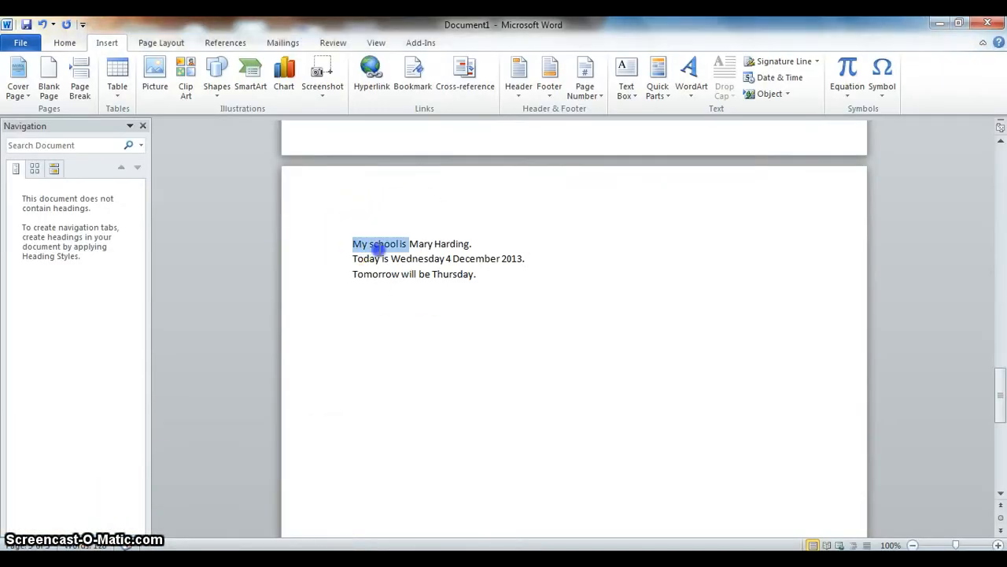
drag(352, 243, 474, 274)
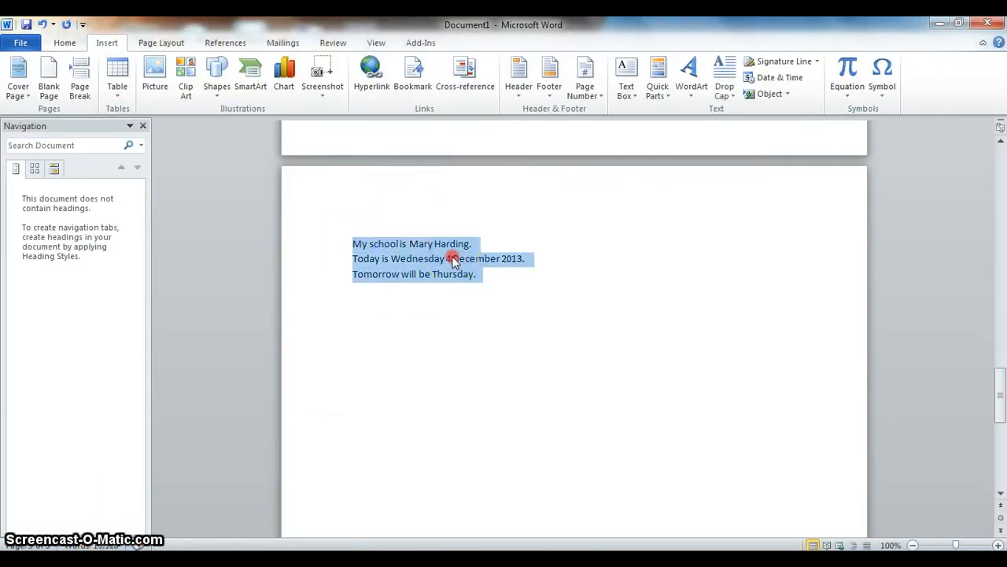
right_click(453, 259)
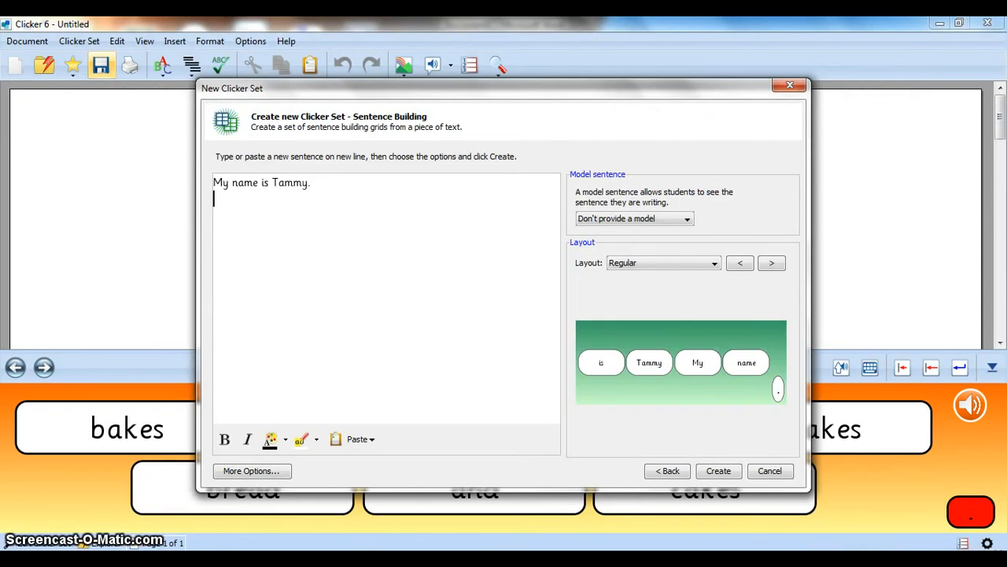
mouse_move(344, 397)
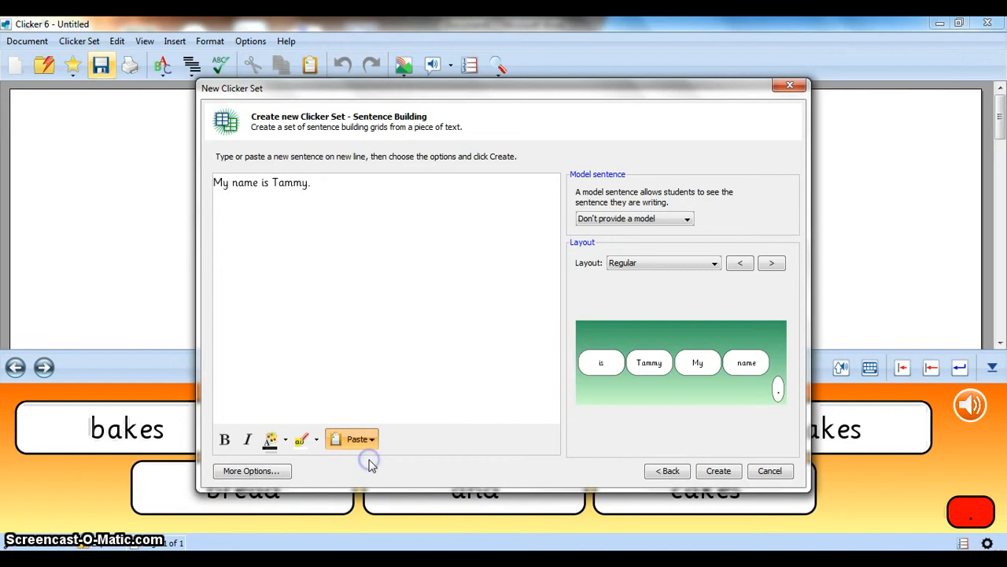
Step: Add 'My school is Mary Harding.' and the today and tomorrow sentences below Tammy
text(My school is Mary Harding.)
text(Tomorrow will be Thursday.)
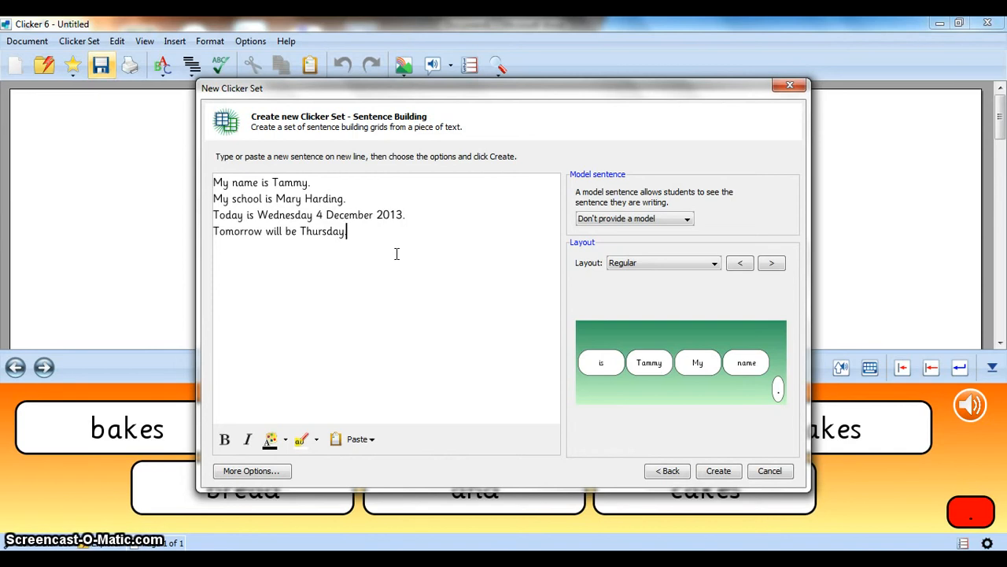
mouse_move(399, 256)
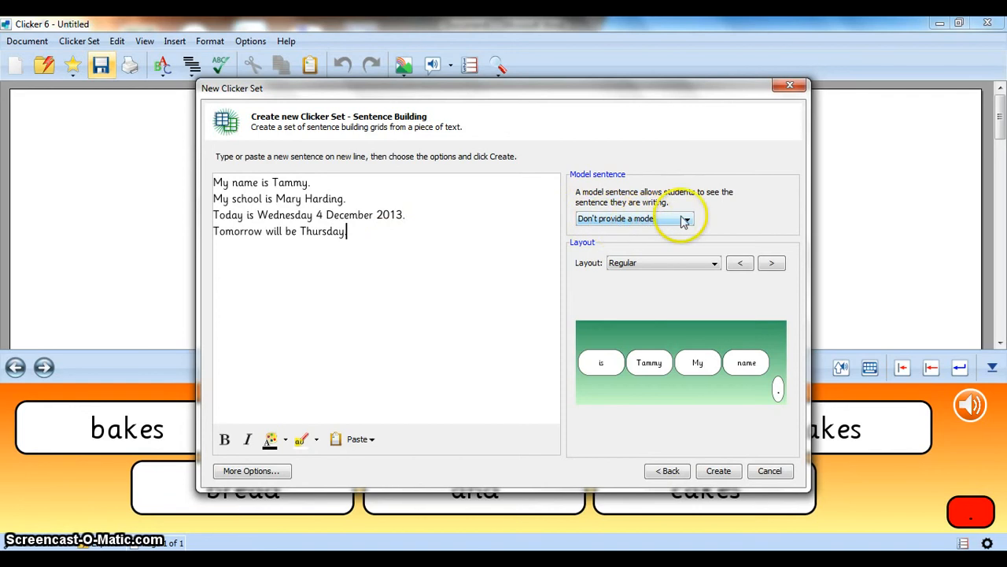
Step: Preview the grid, pop-up and spoken model options, then settle on the pop-up model
click(686, 218)
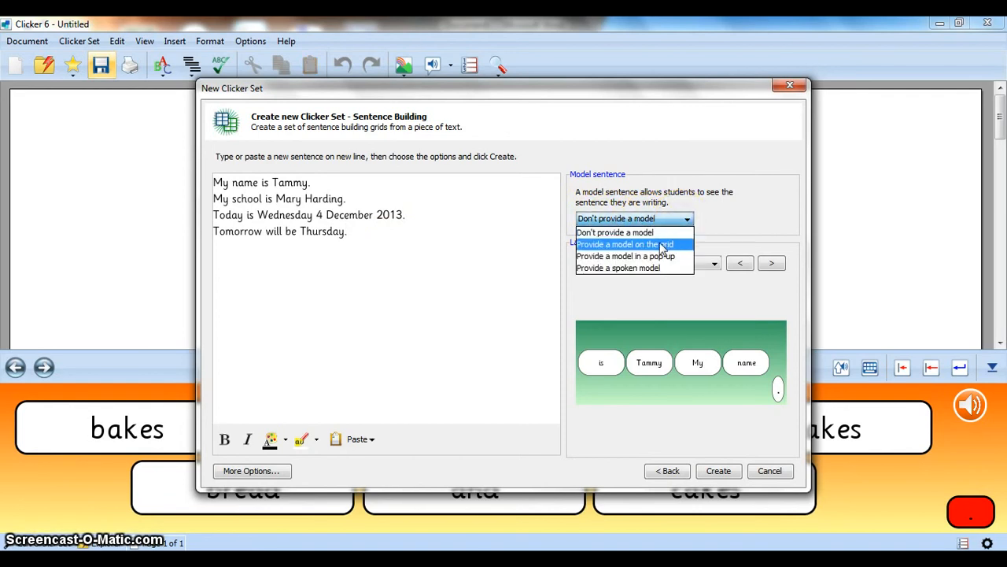
click(627, 244)
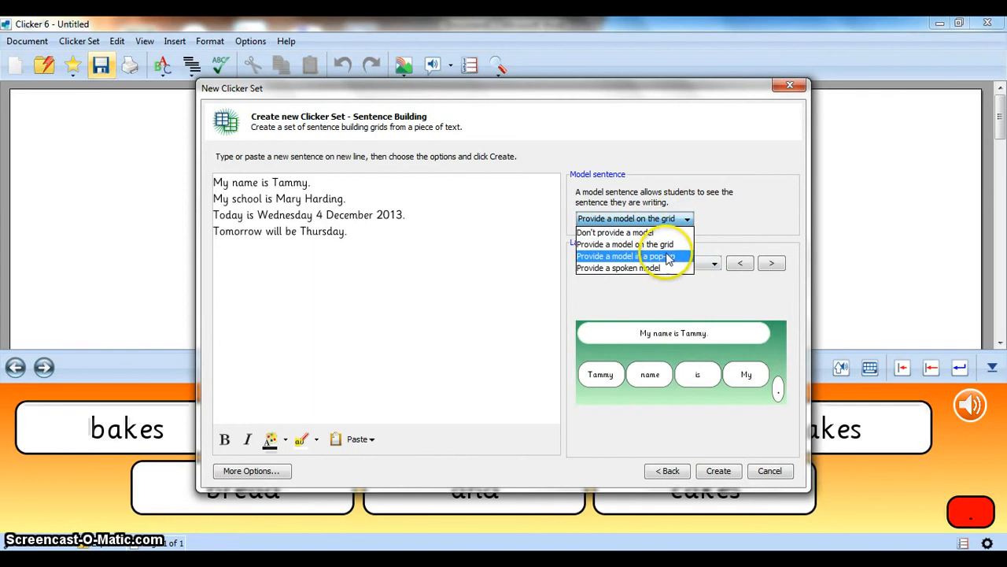
click(634, 255)
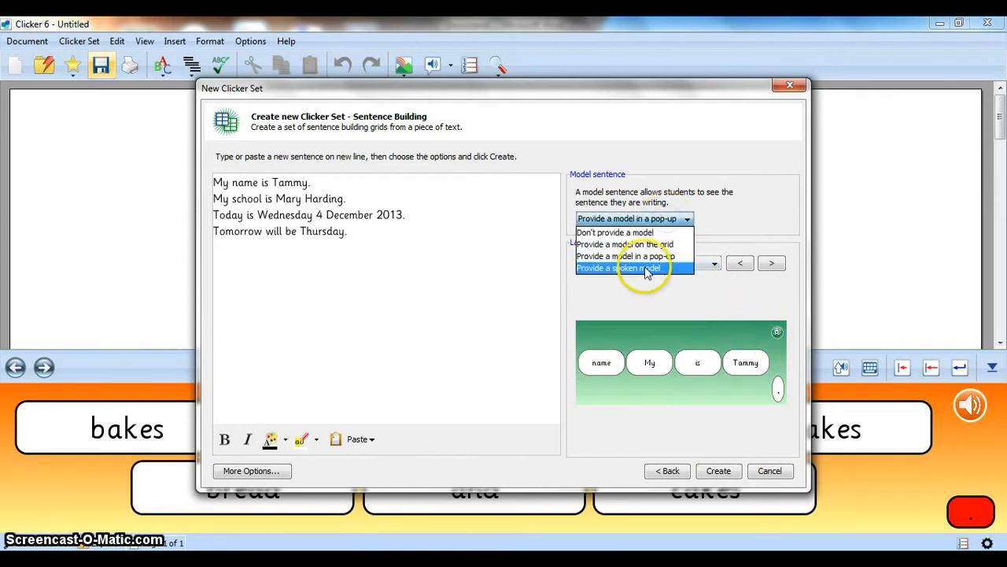
click(634, 267)
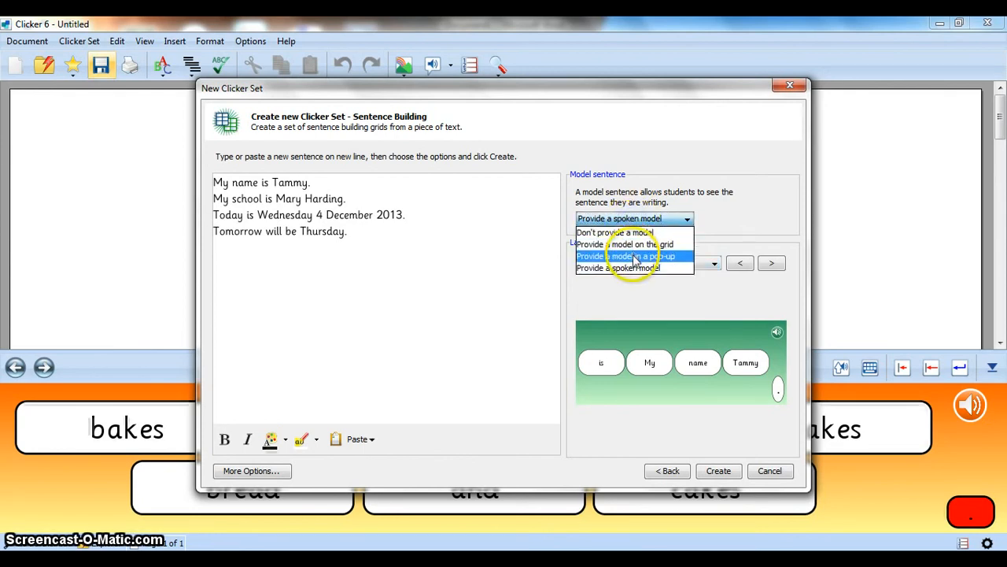
click(630, 255)
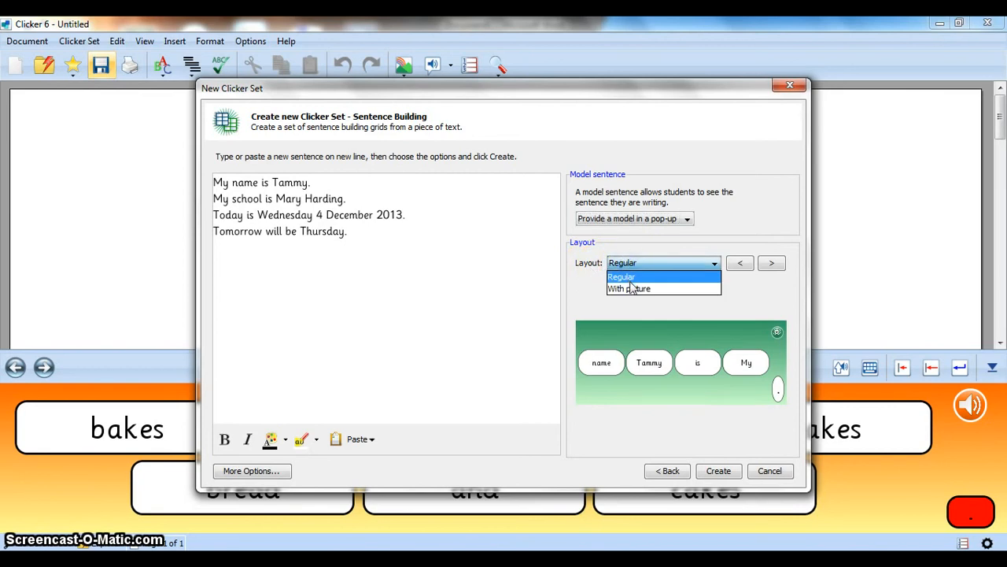
click(632, 288)
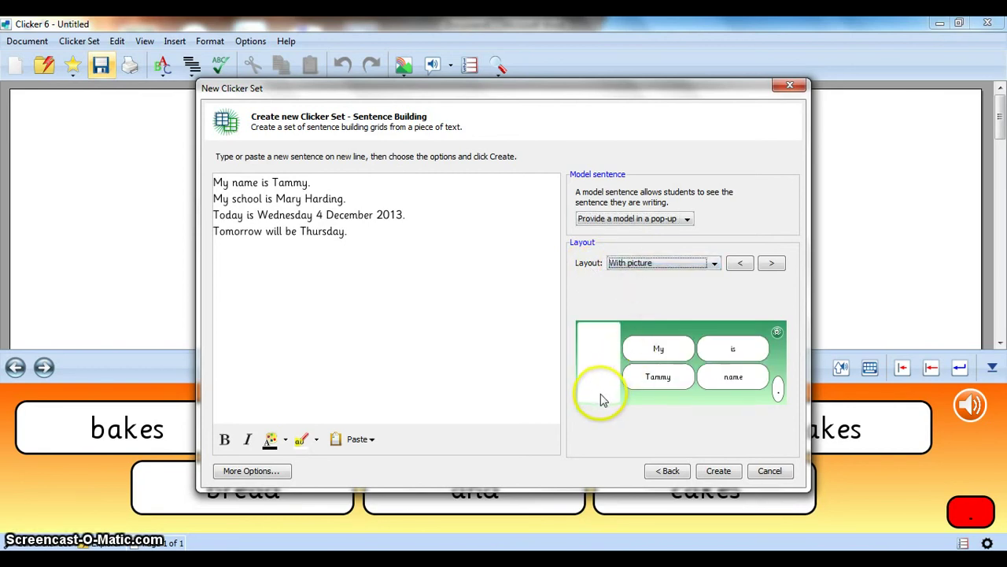
mouse_move(619, 350)
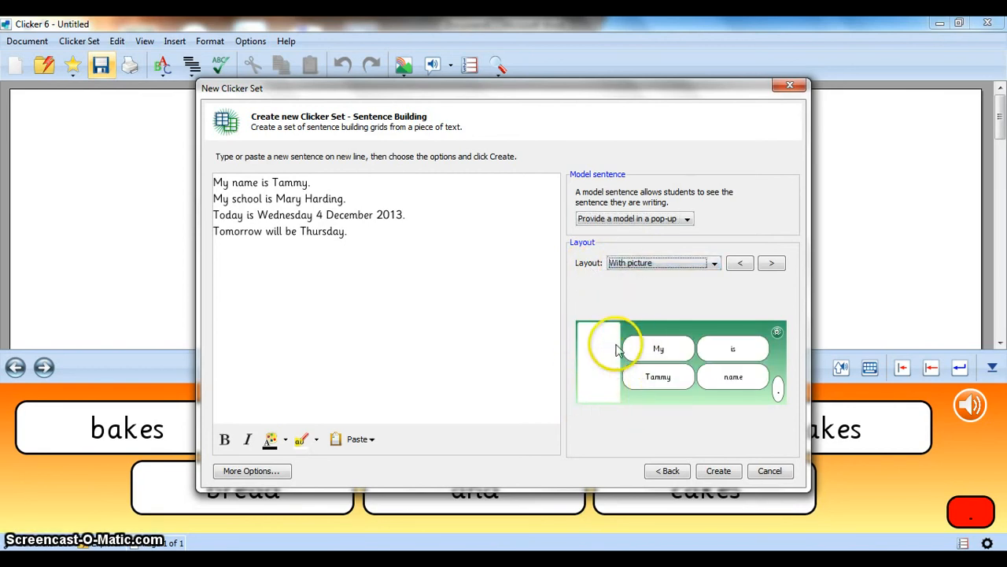
mouse_move(601, 380)
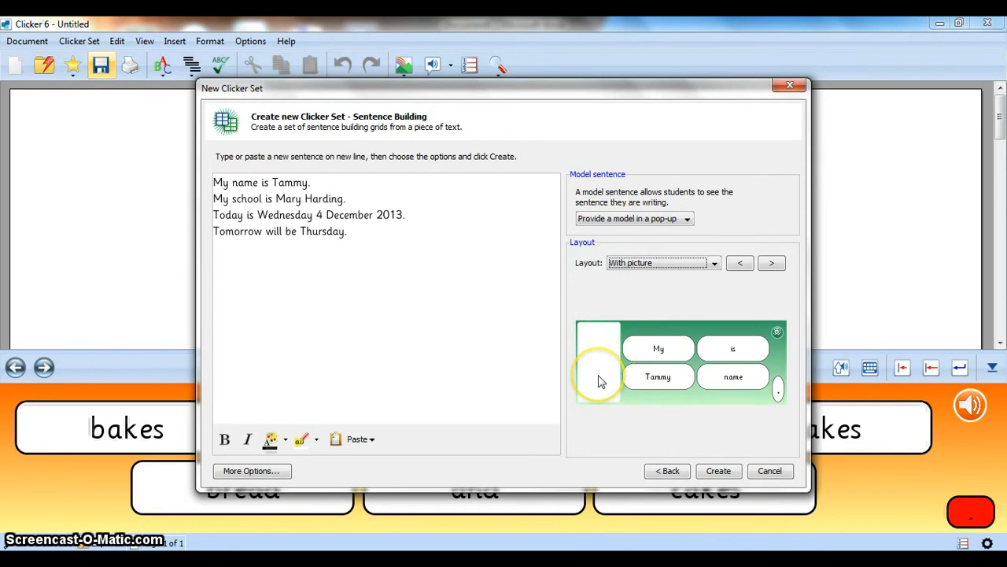
mouse_move(612, 378)
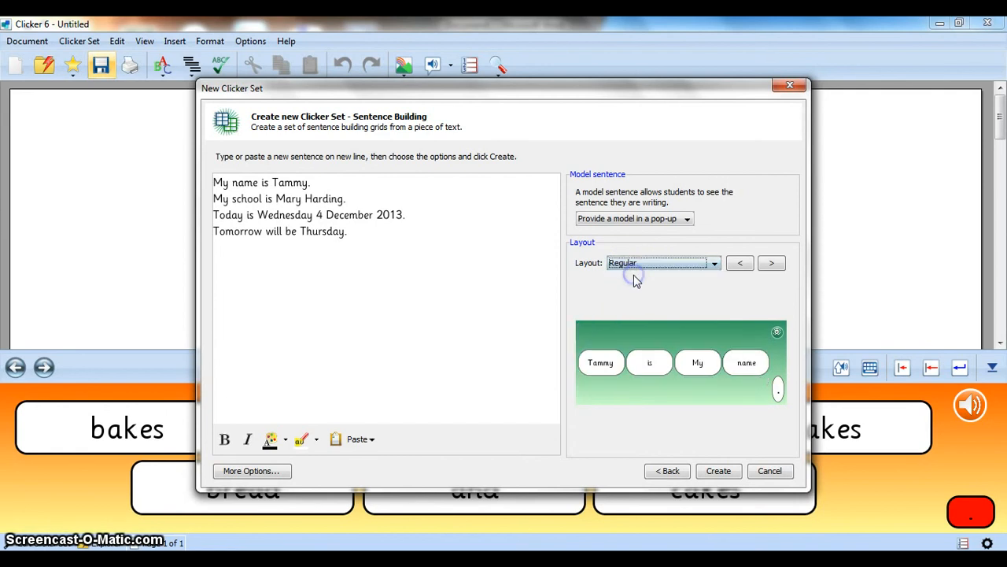
mouse_move(733, 467)
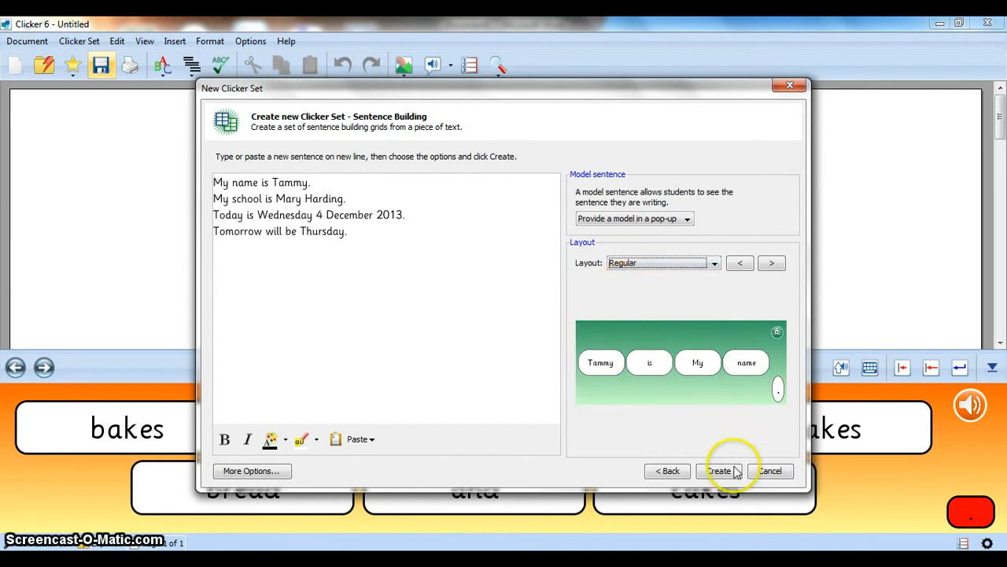
Step: Create the set, build 'My name is Tammy.' from word cells, and close the model pop-up
click(721, 471)
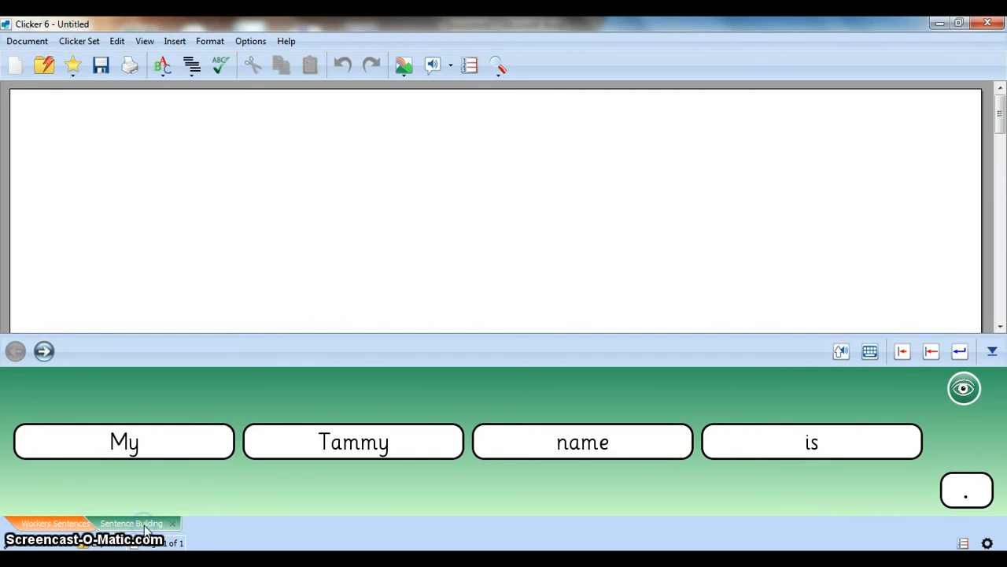
click(124, 441)
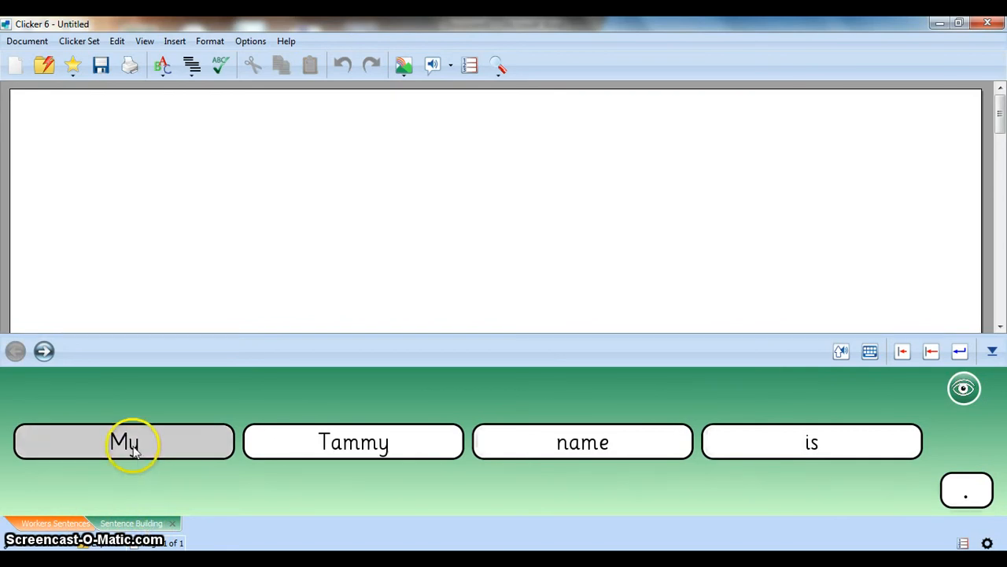
click(582, 441)
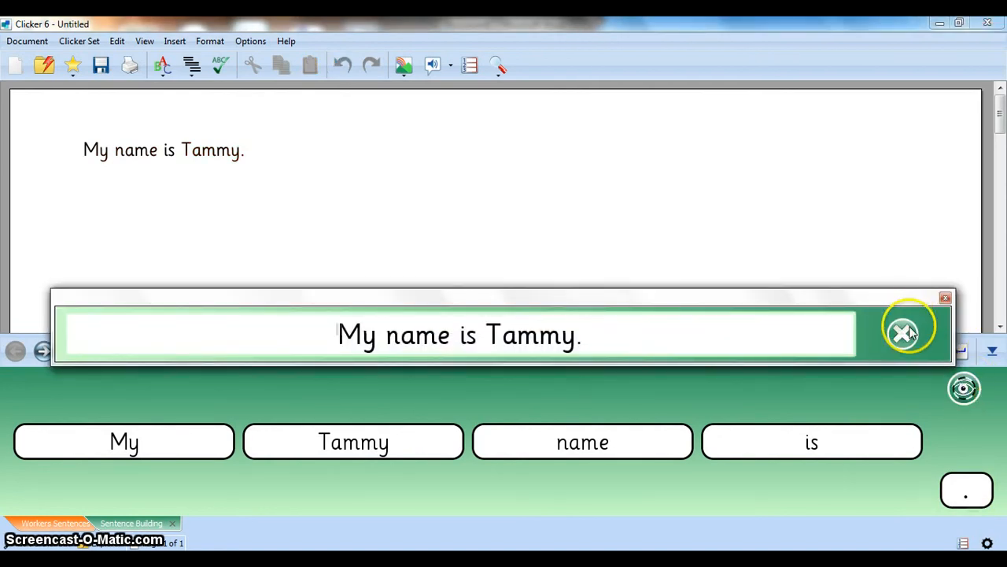
click(901, 329)
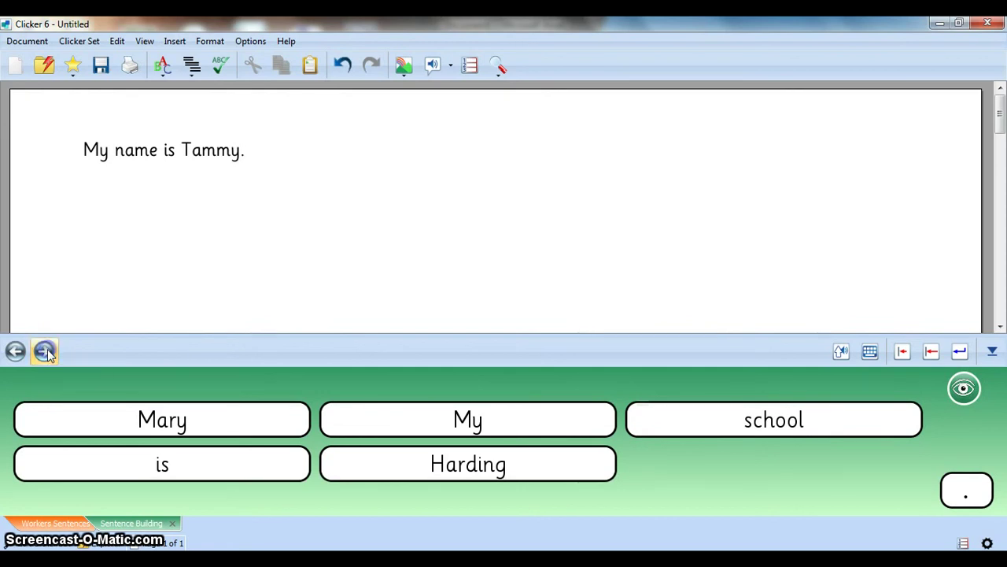
Step: Page forward to the word grid for 'Today is Wednesday 4 December 2013'
click(44, 352)
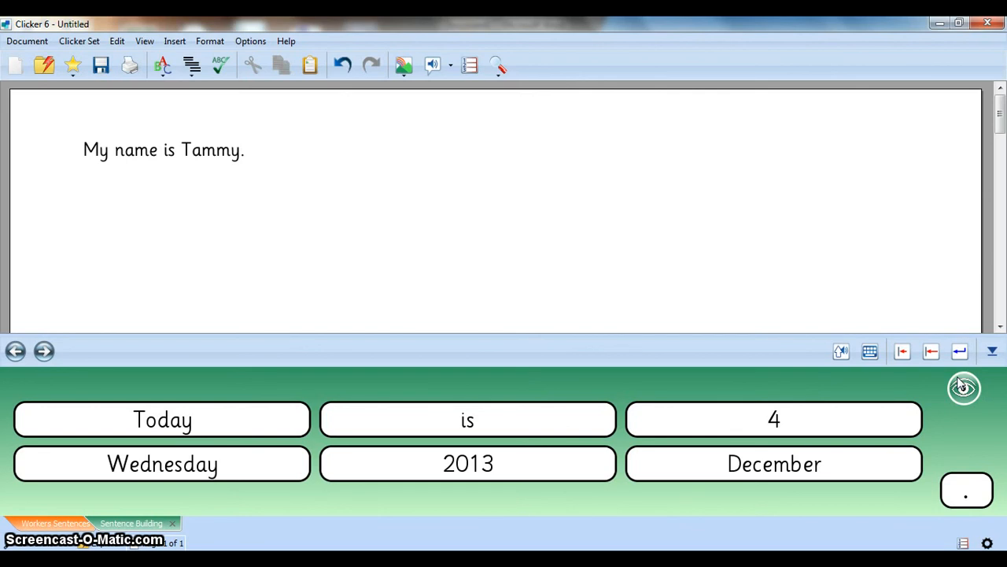
mouse_move(149, 271)
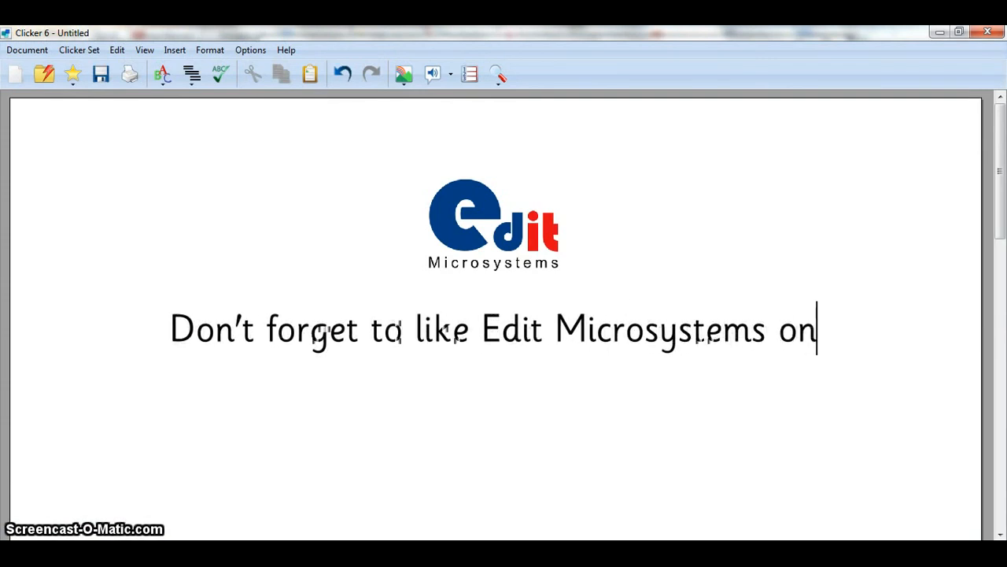
Step: Type 'Facebook' to finish the message asking viewers to like Edit Microsystems
text(Facebook)
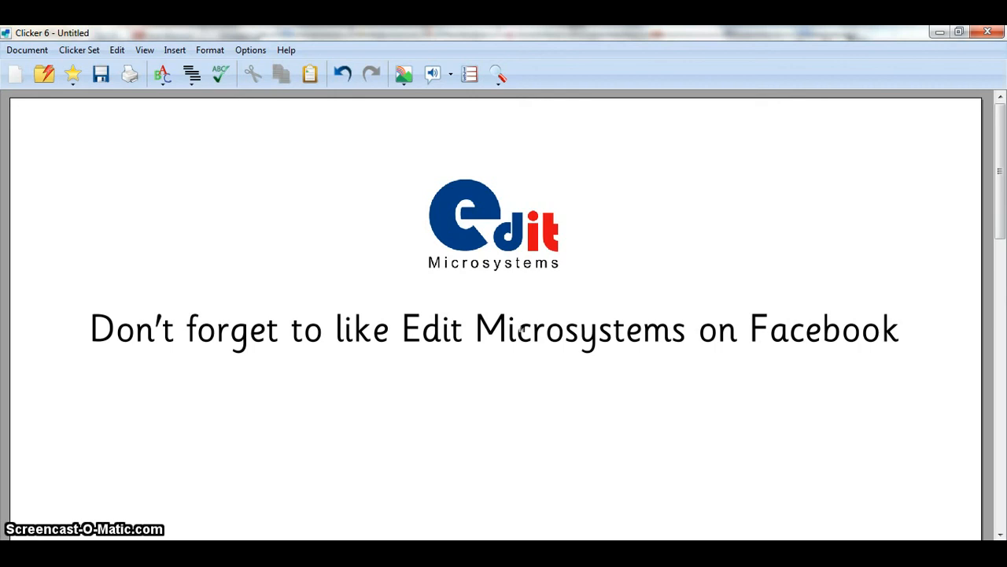